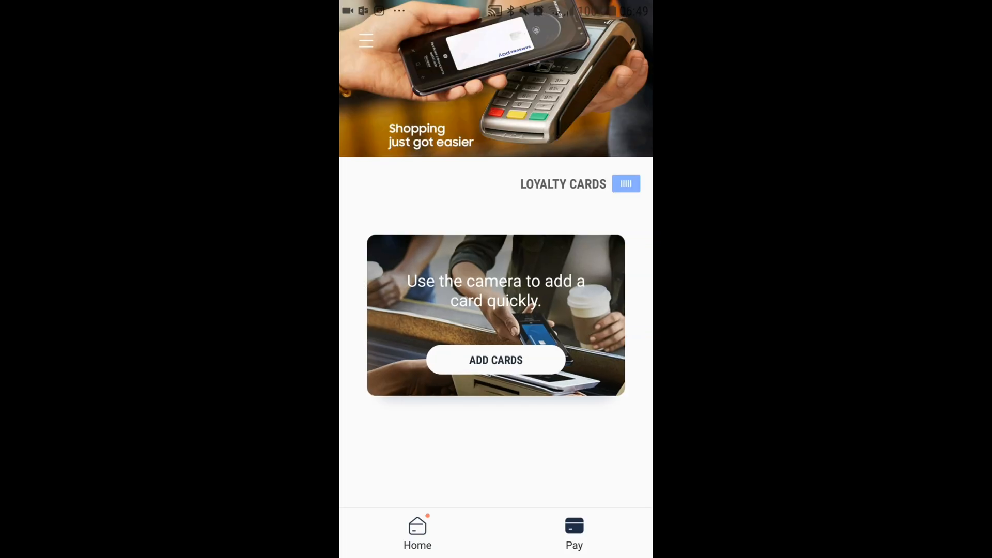
Switch off the Loyalty card icon toggle in Samsung Pay settings
click(366, 41)
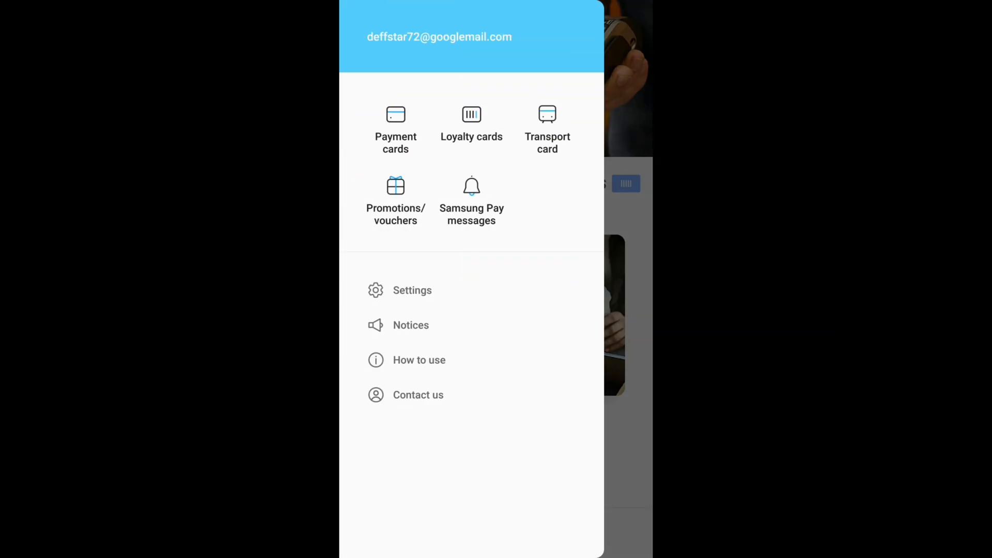
click(412, 290)
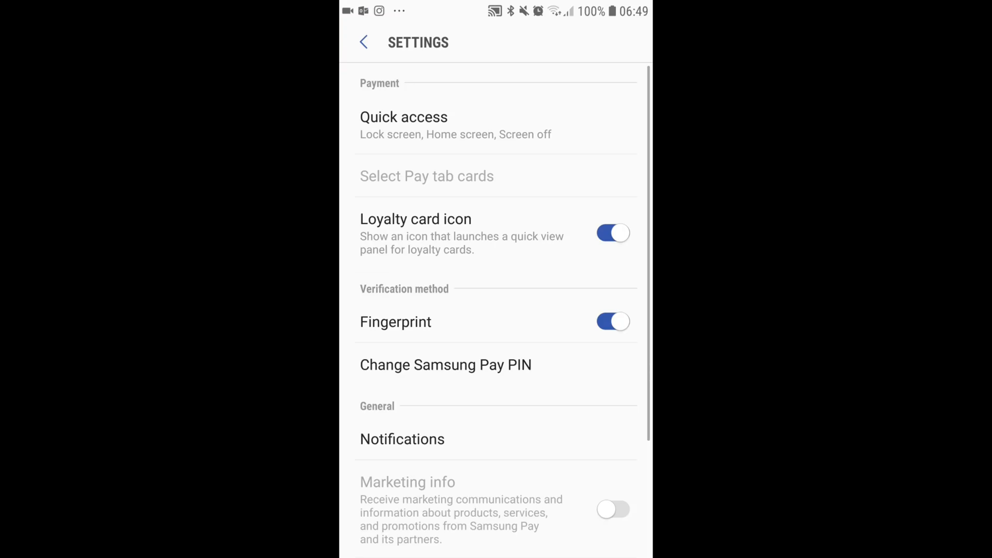
click(612, 233)
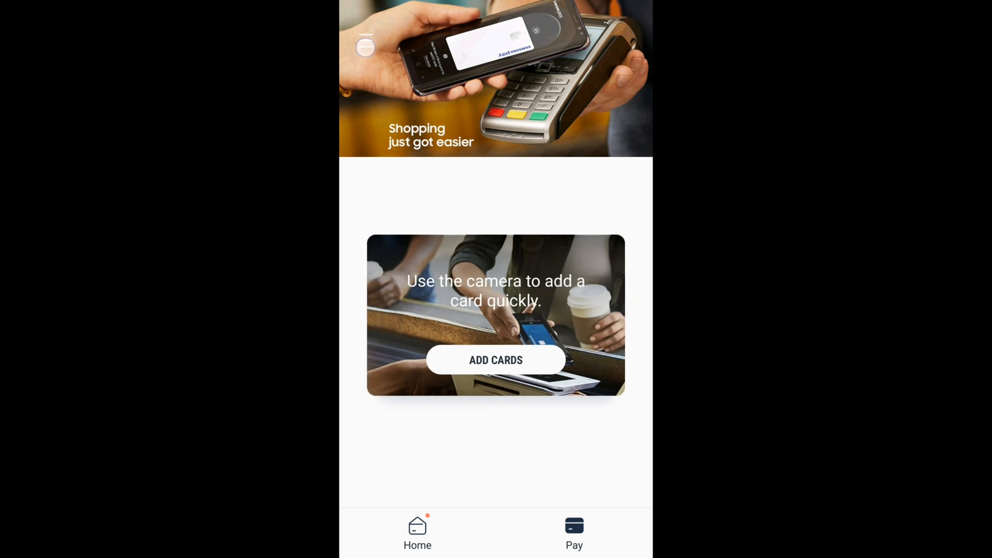
Reopen Samsung Pay settings and scroll down the options list
click(366, 46)
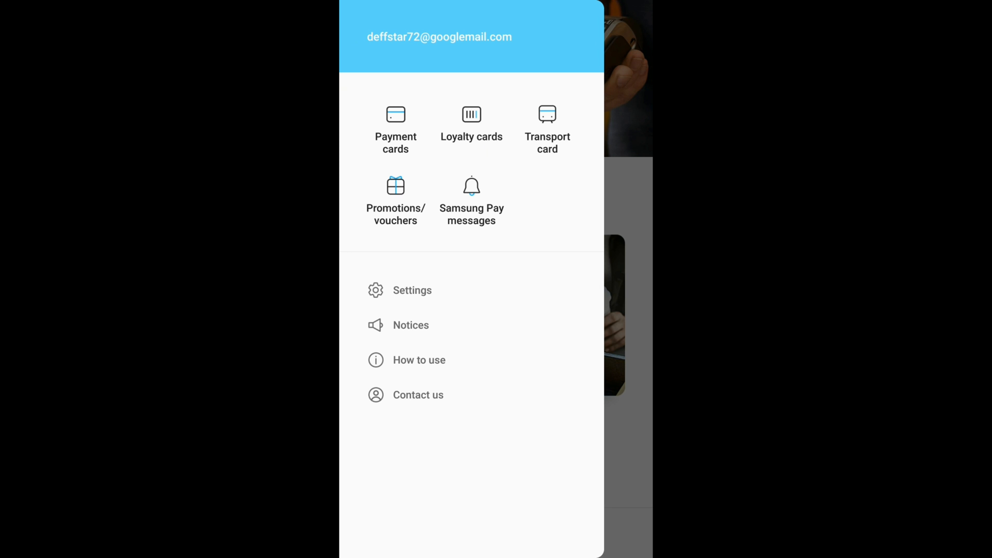
click(411, 290)
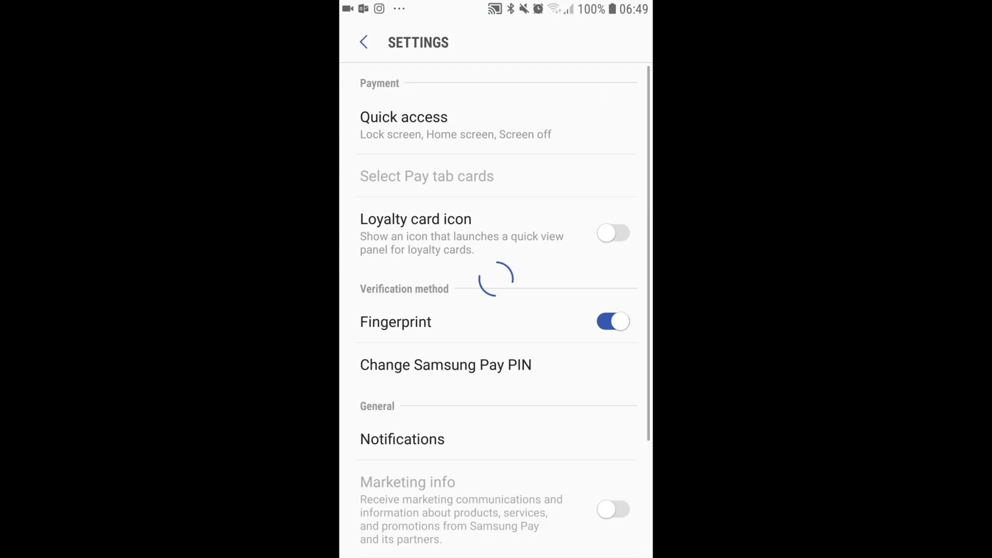
scroll(down, 3)
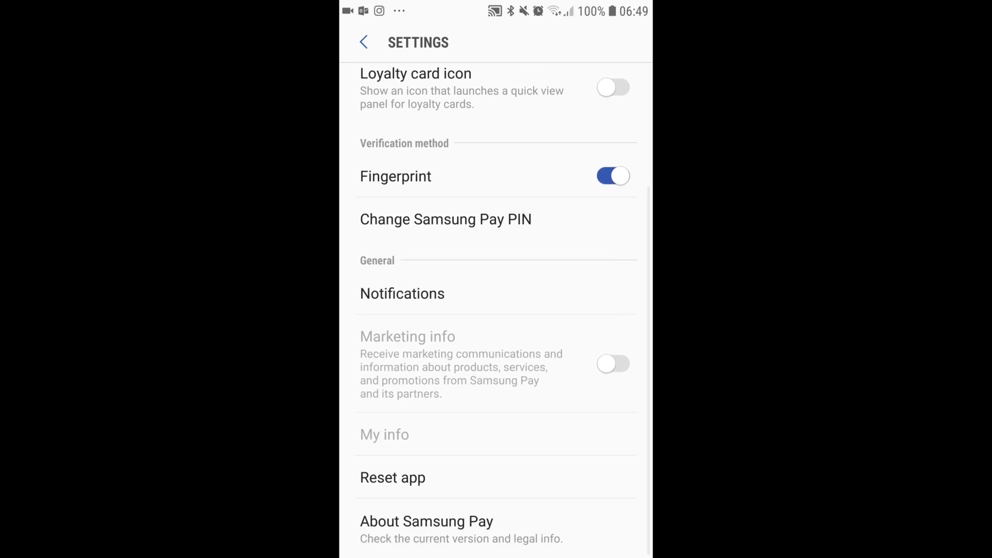
Turn App notifications off and return to the settings list
click(403, 293)
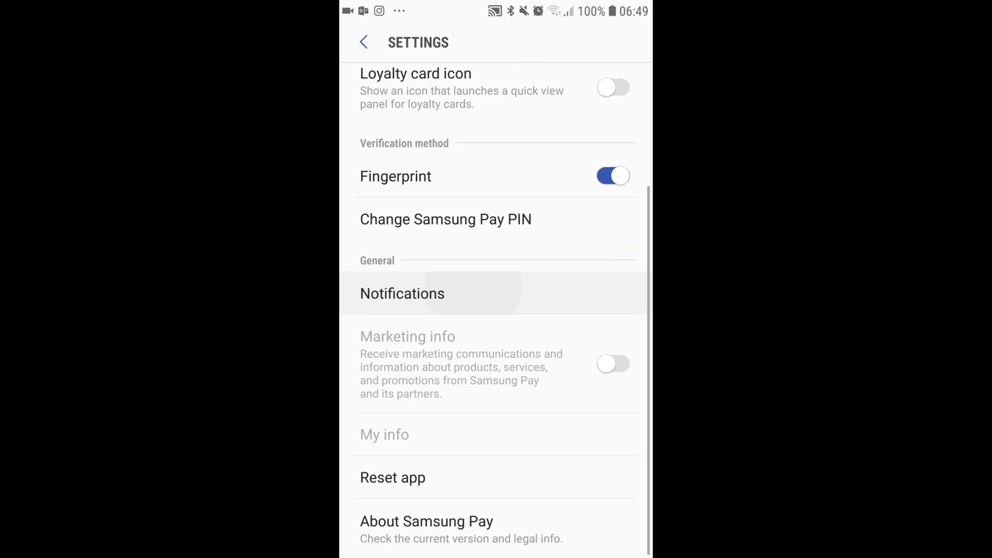
click(402, 293)
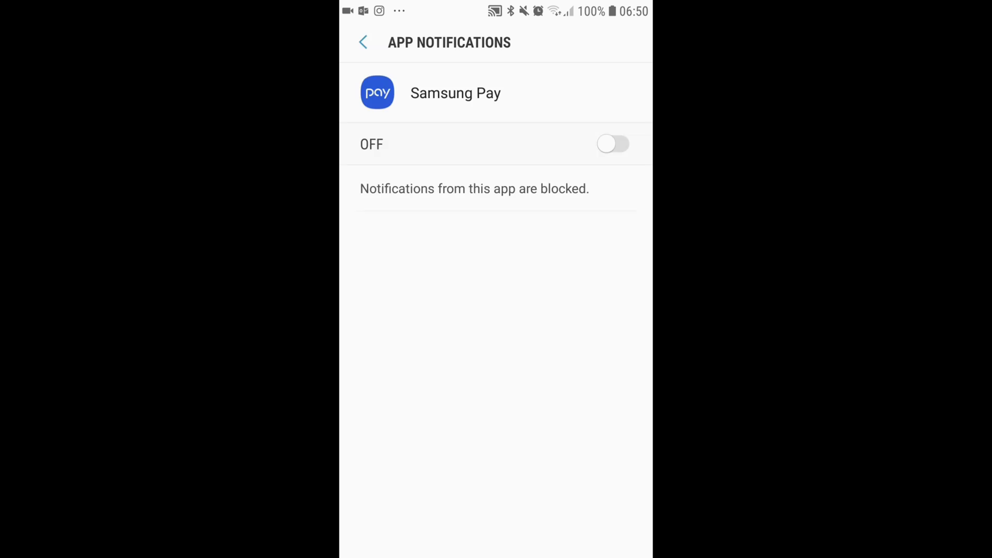
click(364, 42)
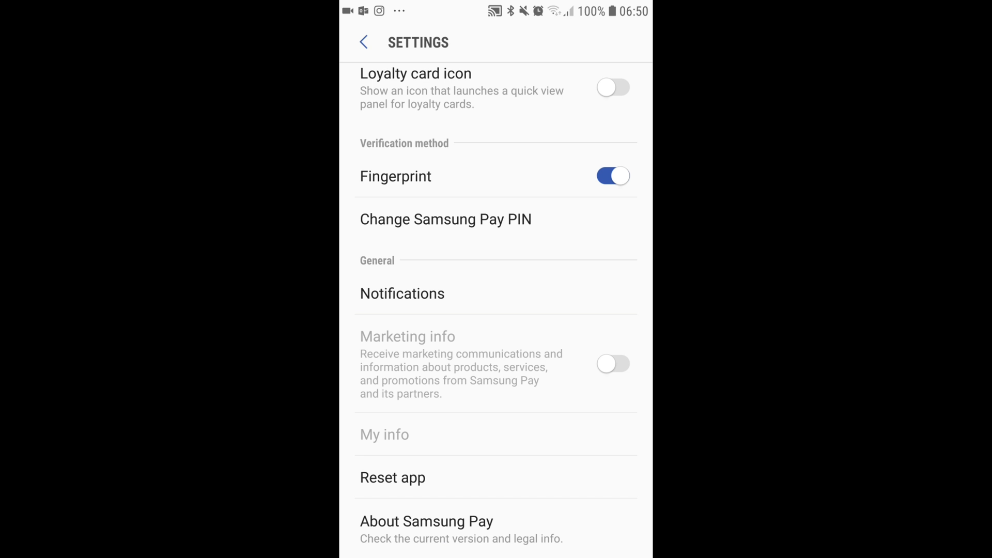
Turn off Quick access on lock screen, home screen and screen off
scroll(down, 3)
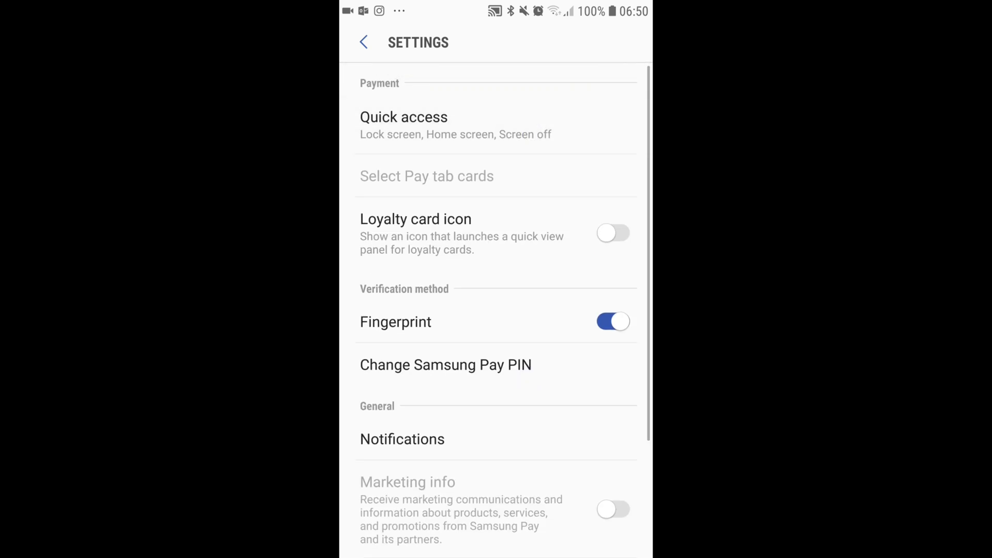
click(403, 124)
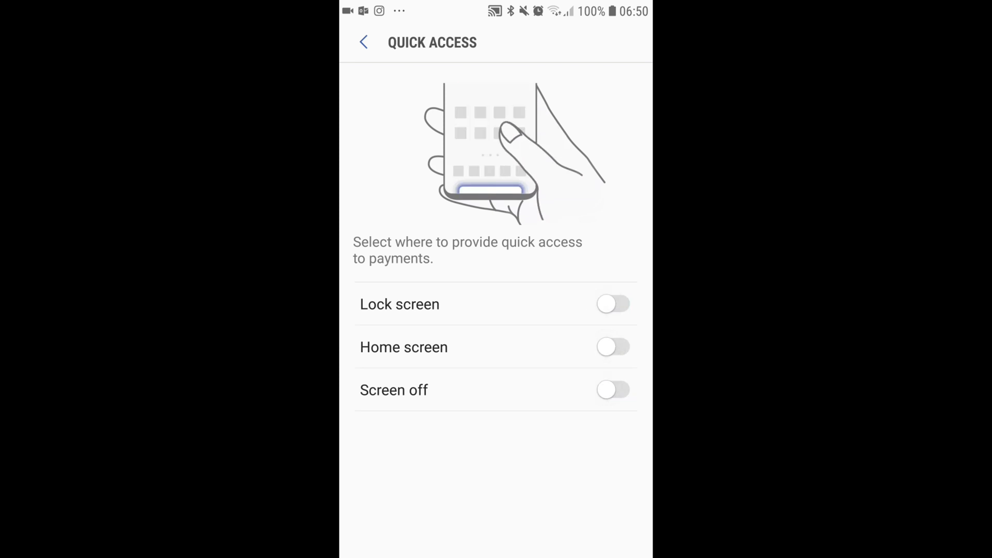
click(363, 42)
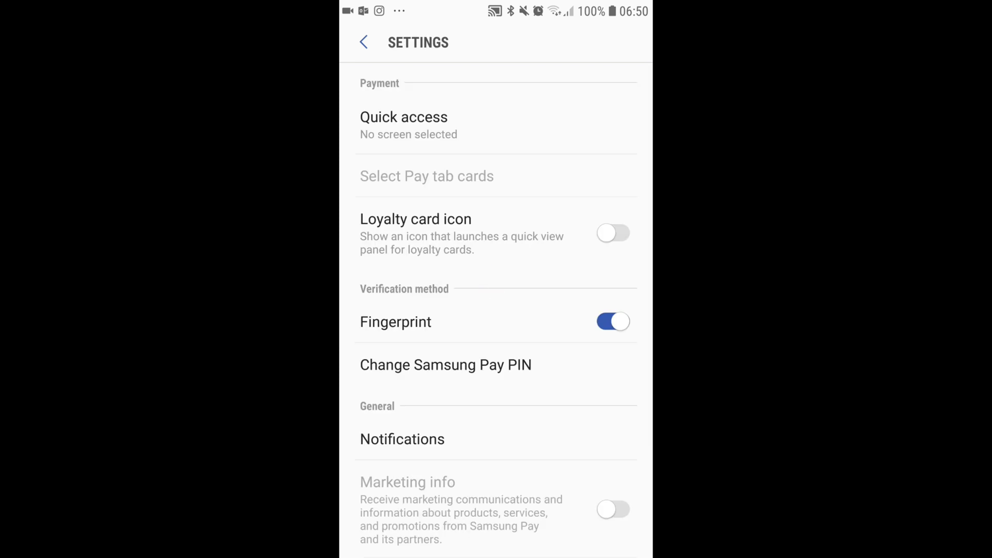